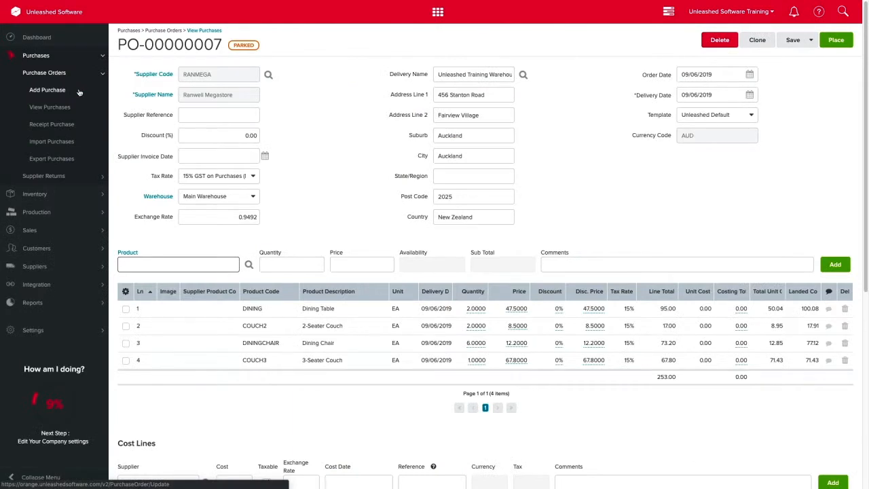
Pick 12 June 2019 as PO-00000007's delivery date, applying it to all four line items
{"action": "left_click", "coordinate": [749, 95]}
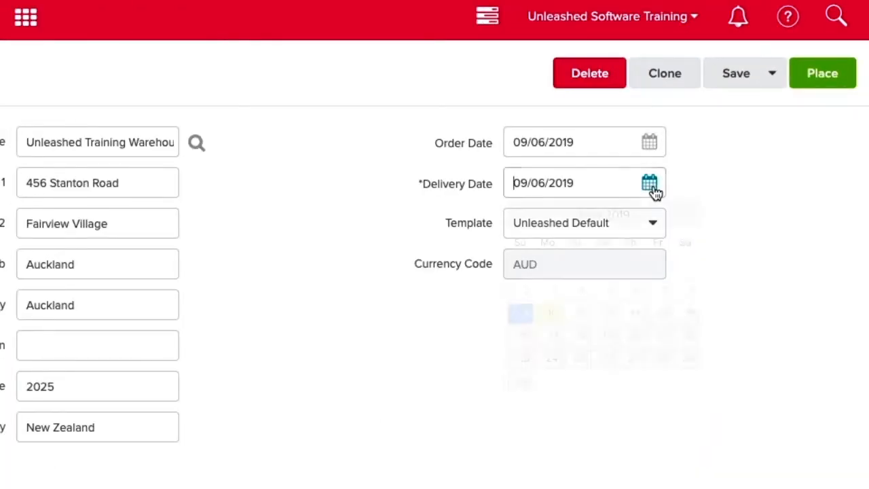
{"action": "left_click", "coordinate": [648, 182]}
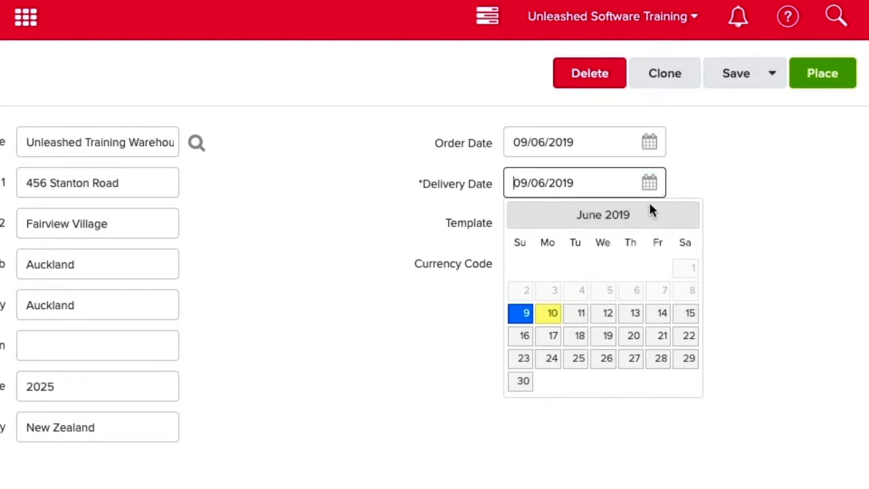
{"action": "left_click", "coordinate": [606, 312]}
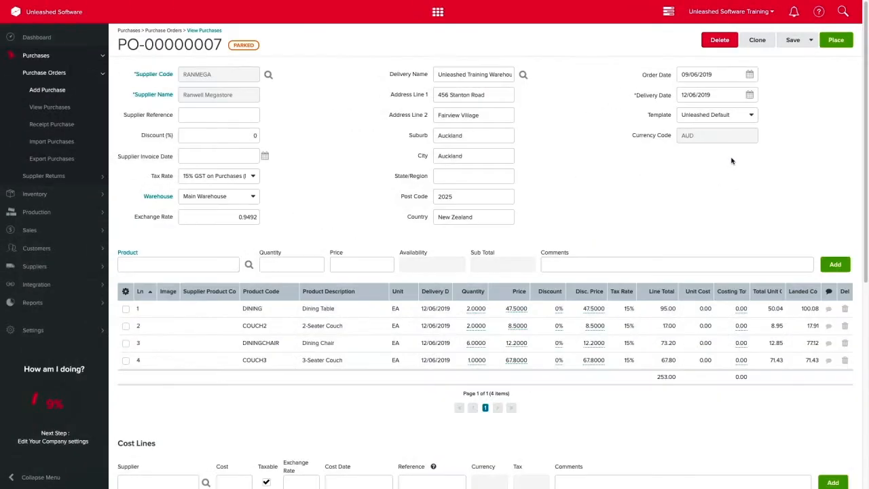